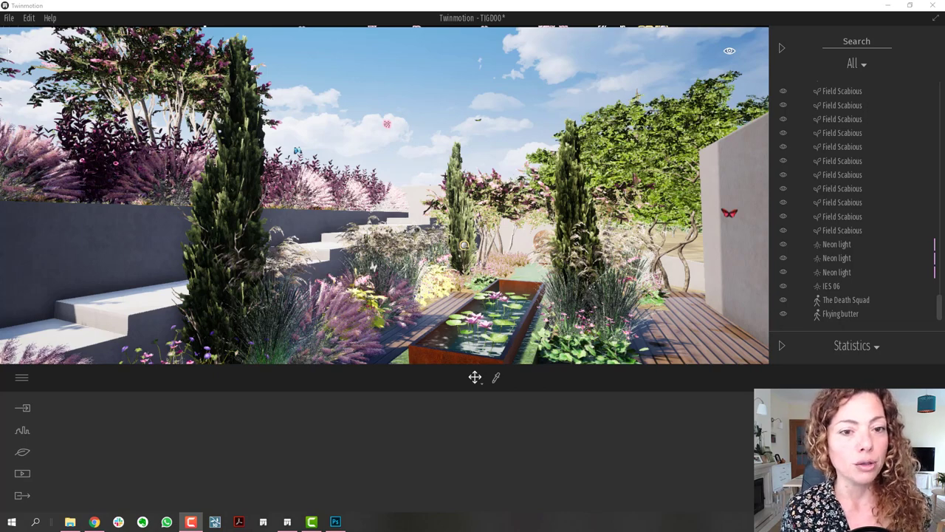
{"action": "mouse_move", "coordinate": [14, 470]}
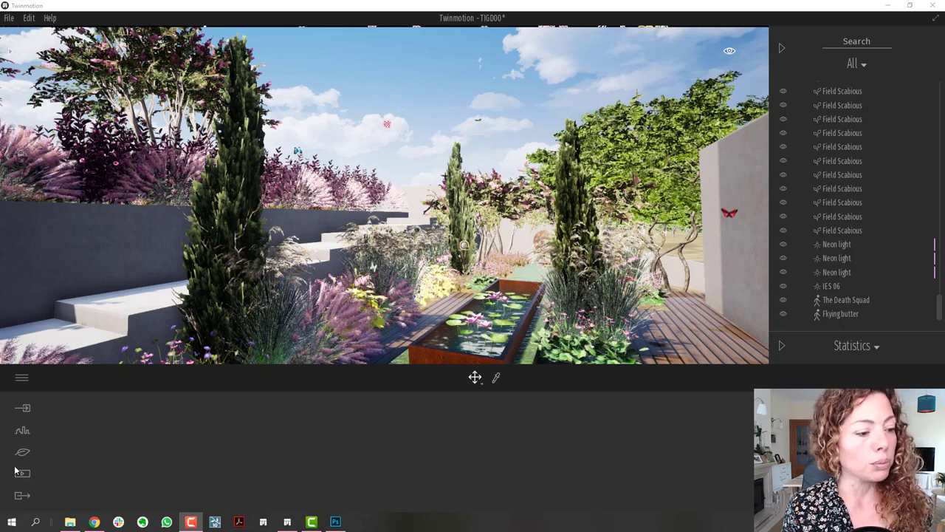
Shift the weather slider toward cloudy, then ease it back to a partly cloudy sky.
{"action": "left_click", "coordinate": [22, 452]}
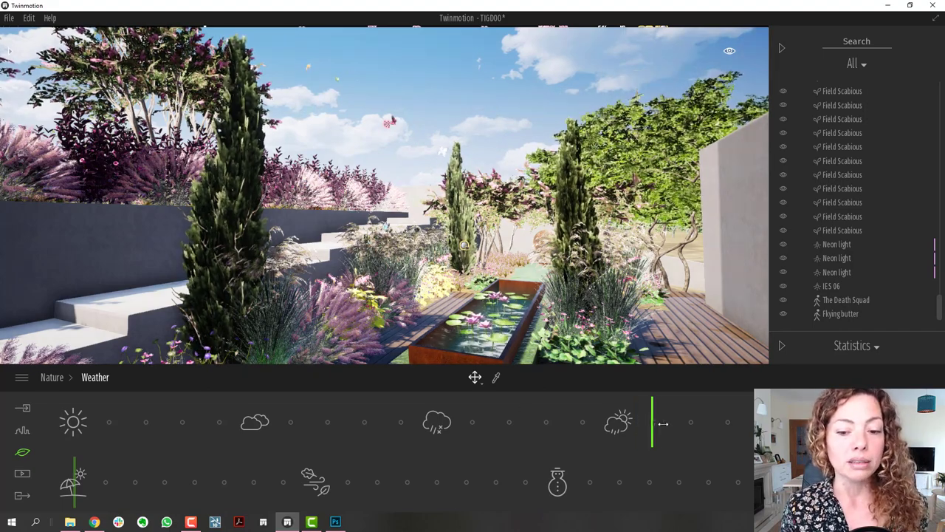
{"action": "left_click_drag", "start_coordinate": [653, 422], "coordinate": [595, 423]}
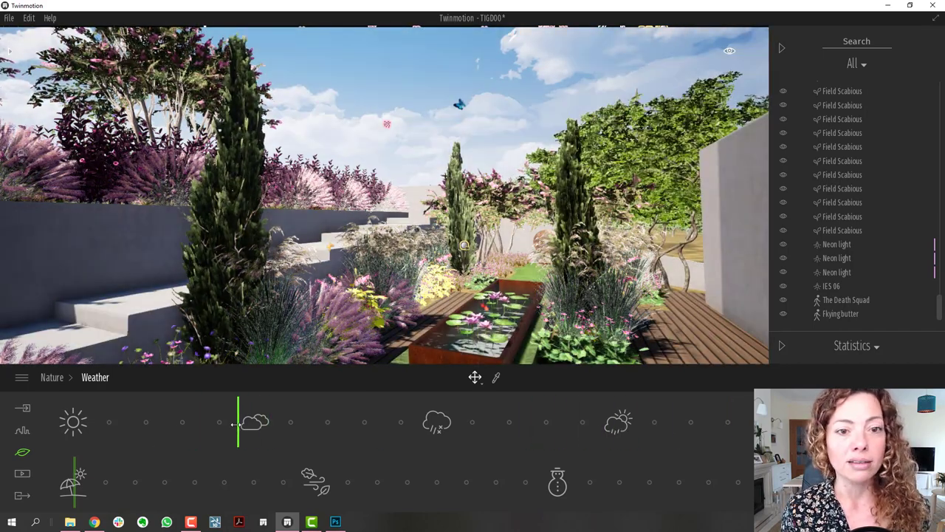
{"action": "left_click_drag", "start_coordinate": [238, 422], "coordinate": [219, 422]}
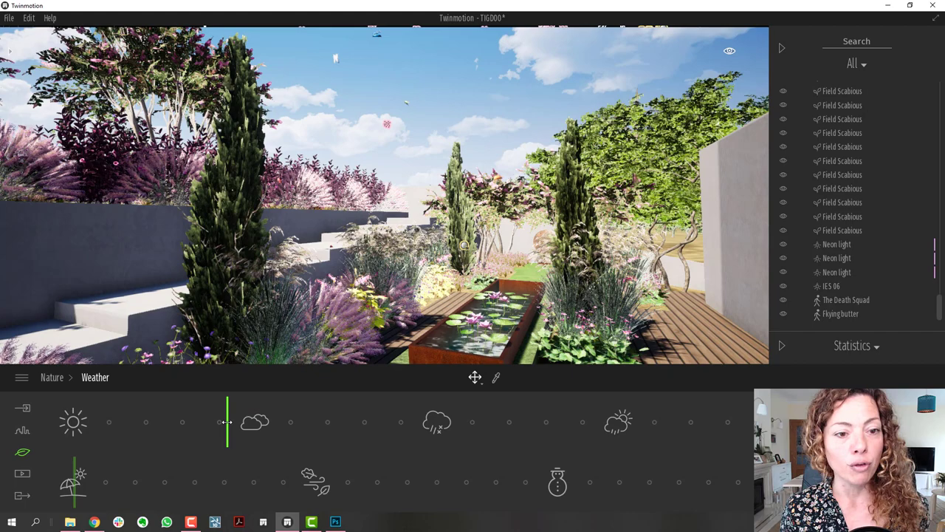
{"action": "left_click_drag", "start_coordinate": [227, 422], "coordinate": [242, 423]}
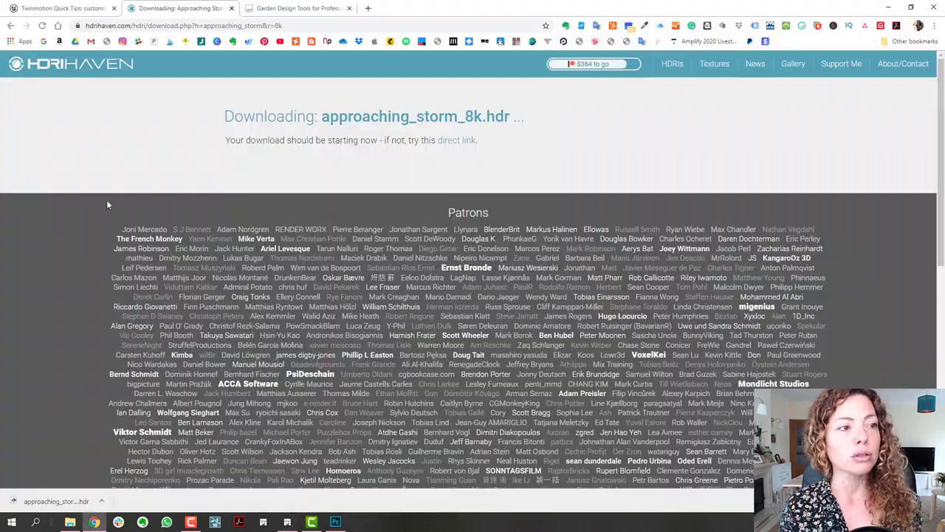
Switch to the Twinmotion Quick Tips tab on customizing the background with a textured dome.
{"action": "left_click", "coordinate": [59, 8]}
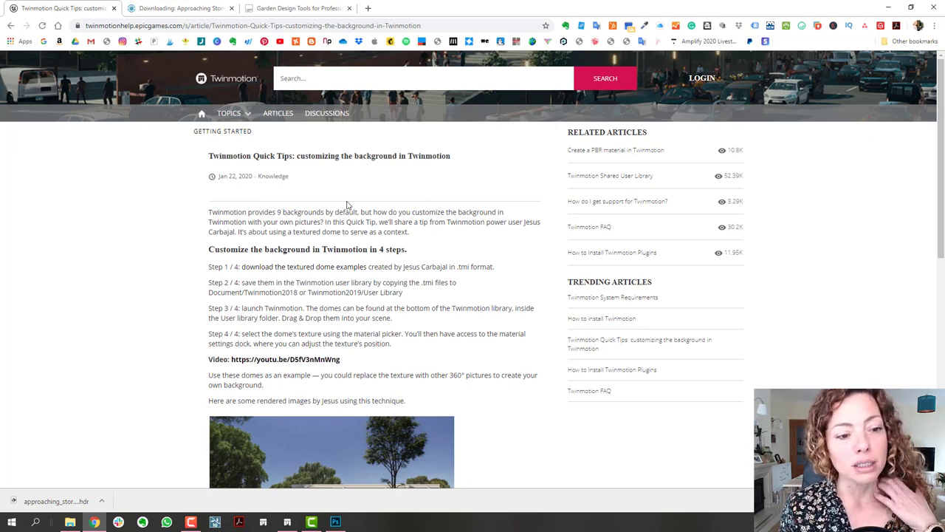
{"action": "mouse_move", "coordinate": [301, 448]}
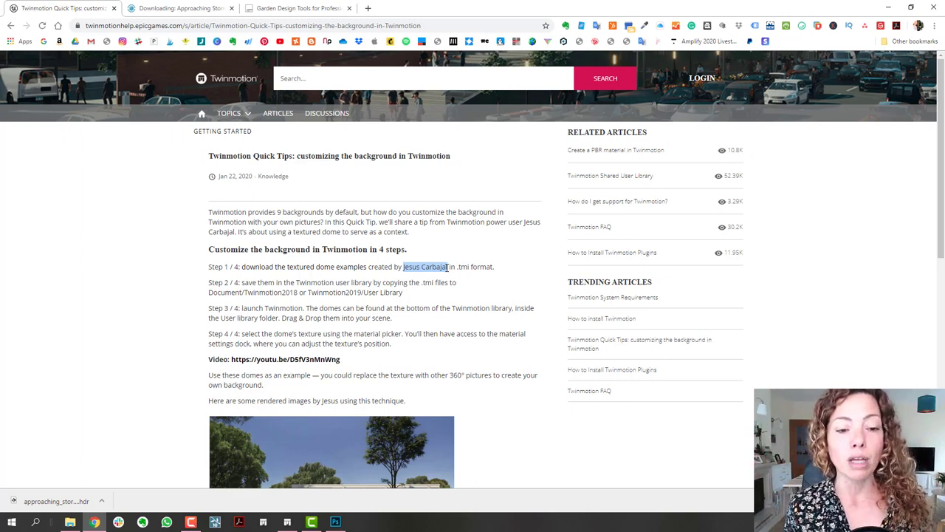
{"action": "mouse_move", "coordinate": [472, 295]}
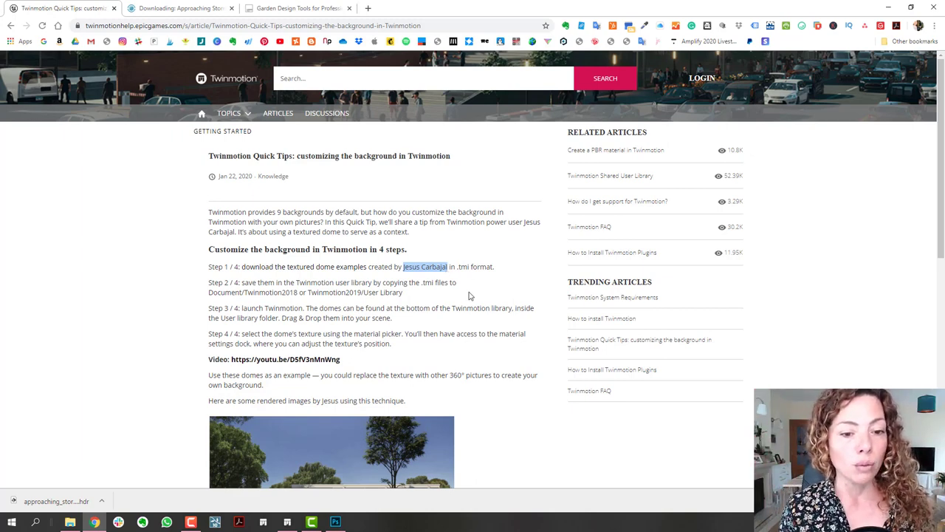
{"action": "mouse_move", "coordinate": [364, 368]}
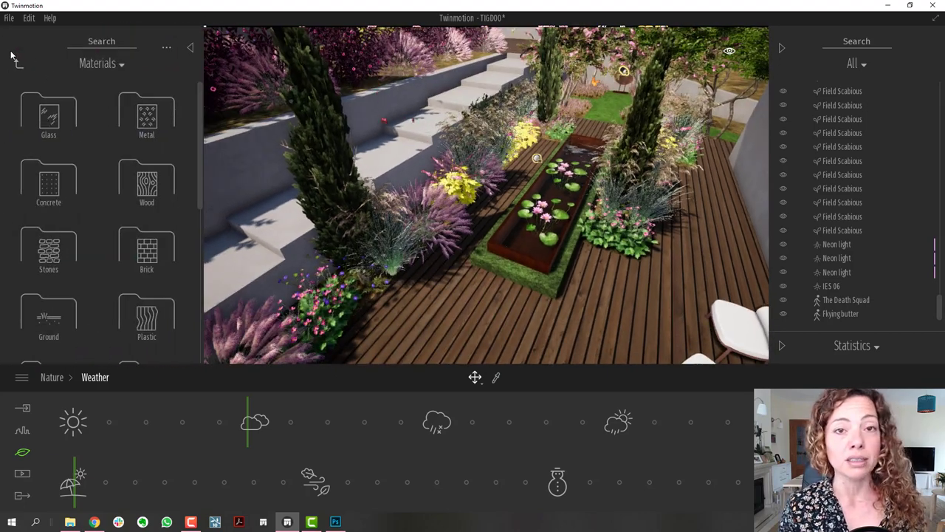
Scroll the user library to DOME 1 and drag it into the garden viewport.
{"action": "scroll", "scroll_direction": "down", "scroll_amount": 3}
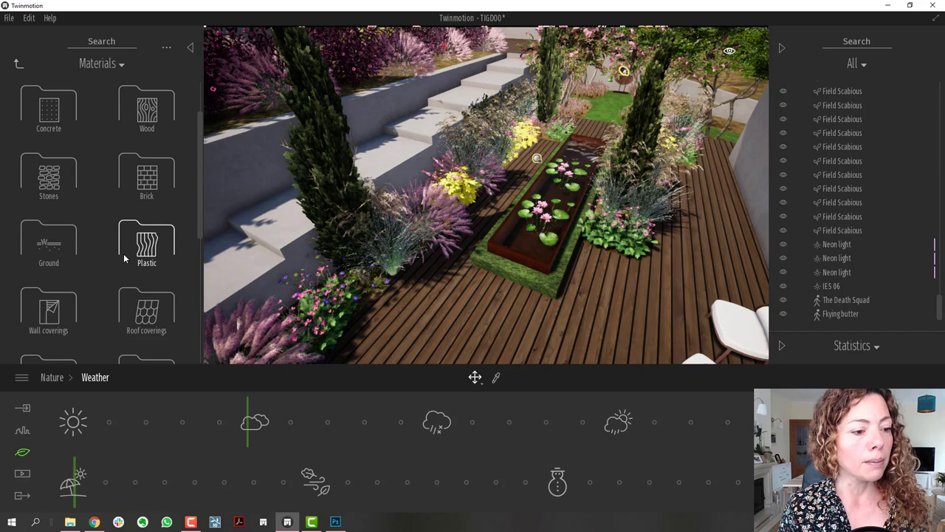
{"action": "scroll", "scroll_direction": "down", "scroll_amount": 3}
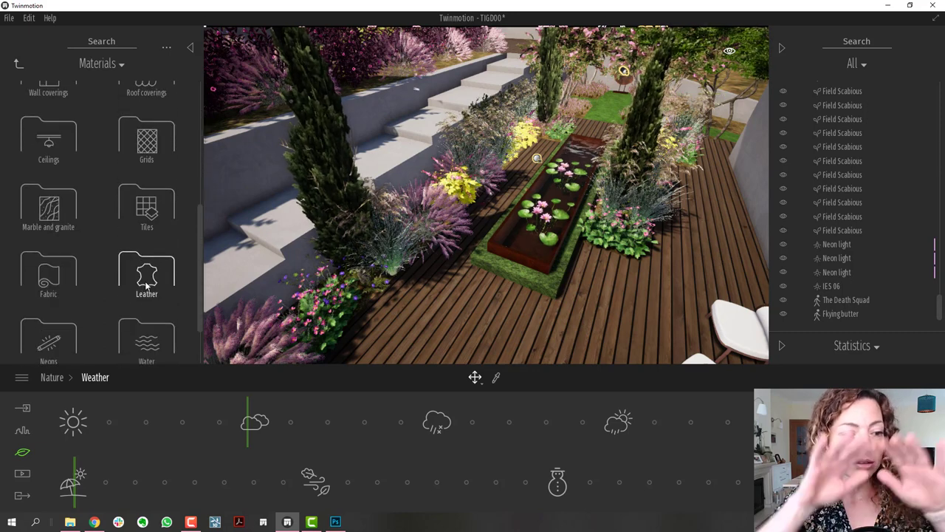
{"action": "scroll", "scroll_direction": "down", "scroll_amount": 3}
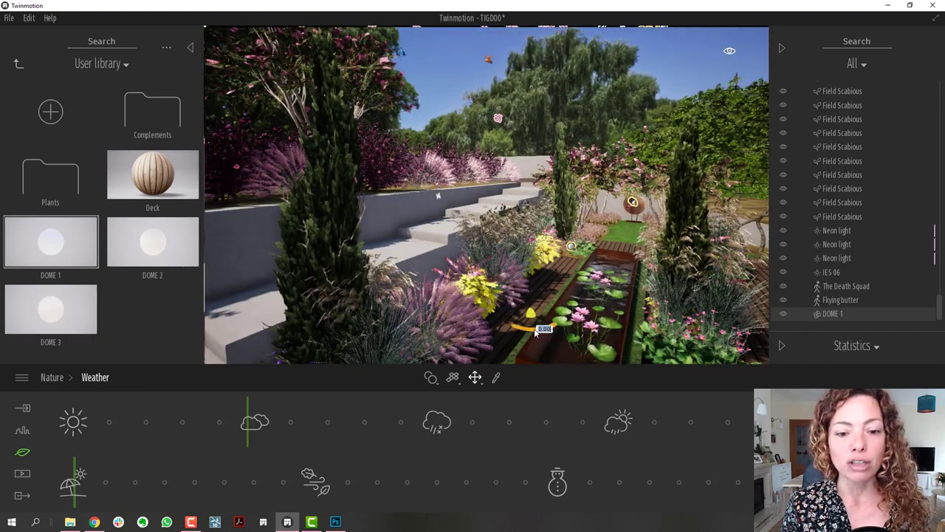
{"action": "left_click_drag", "start_coordinate": [544, 328], "coordinate": [576, 324]}
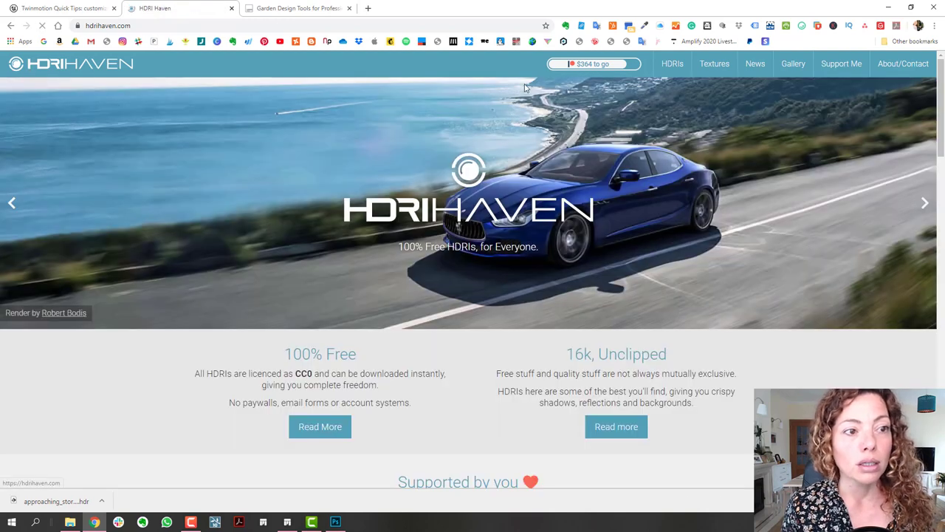
Browse the Skies HDRI category and open the Sunflowers HDRI page at its Download section.
{"action": "left_click", "coordinate": [673, 64]}
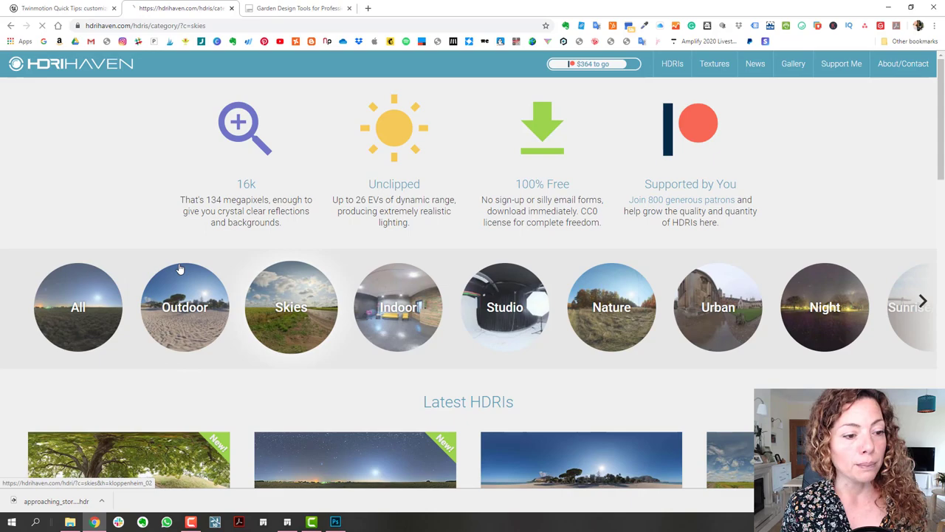
{"action": "left_click", "coordinate": [291, 306]}
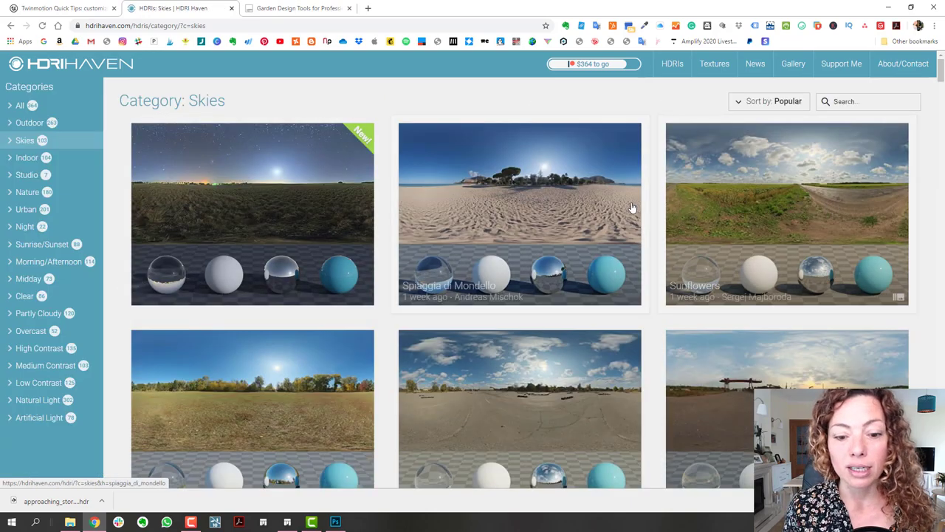
{"action": "scroll", "scroll_direction": "down", "scroll_amount": 3}
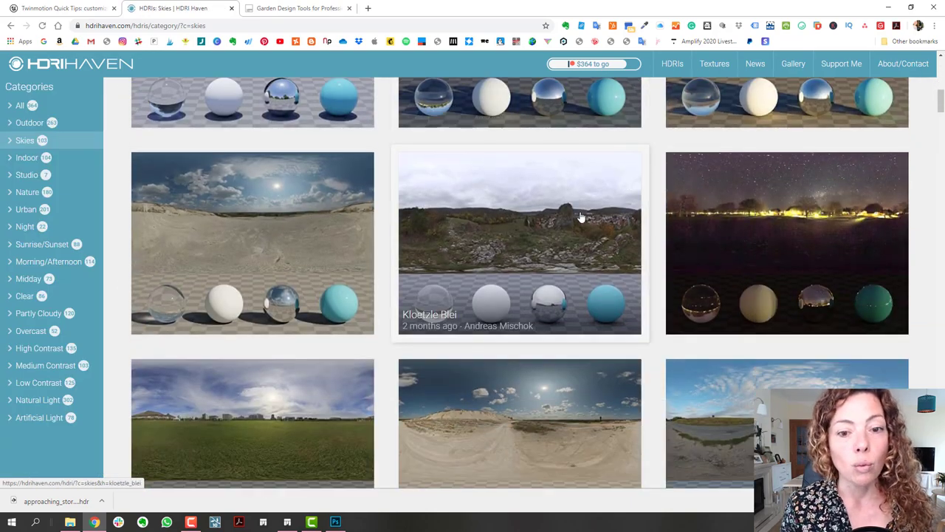
{"action": "scroll", "scroll_direction": "down", "scroll_amount": 3}
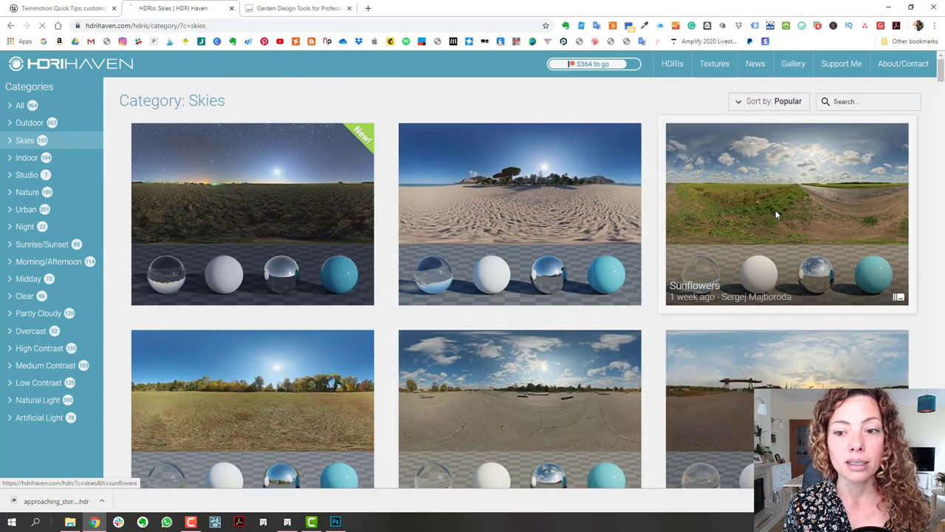
{"action": "left_click", "coordinate": [786, 214]}
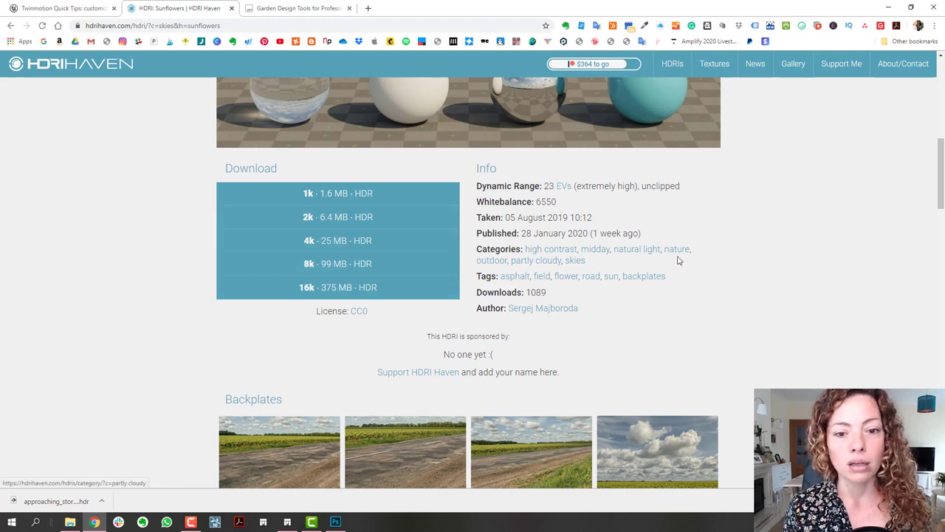
{"action": "scroll", "scroll_direction": "down", "scroll_amount": 3}
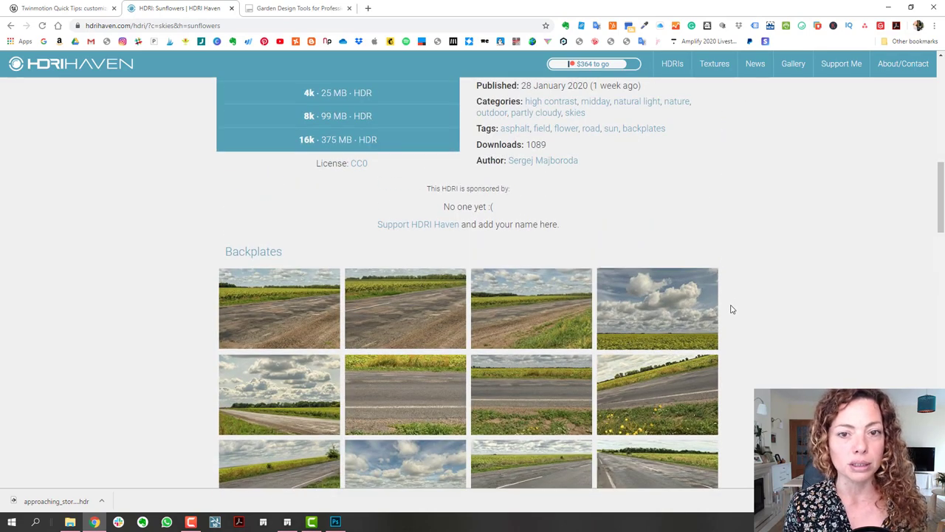
{"action": "scroll", "scroll_direction": "up", "scroll_amount": 3}
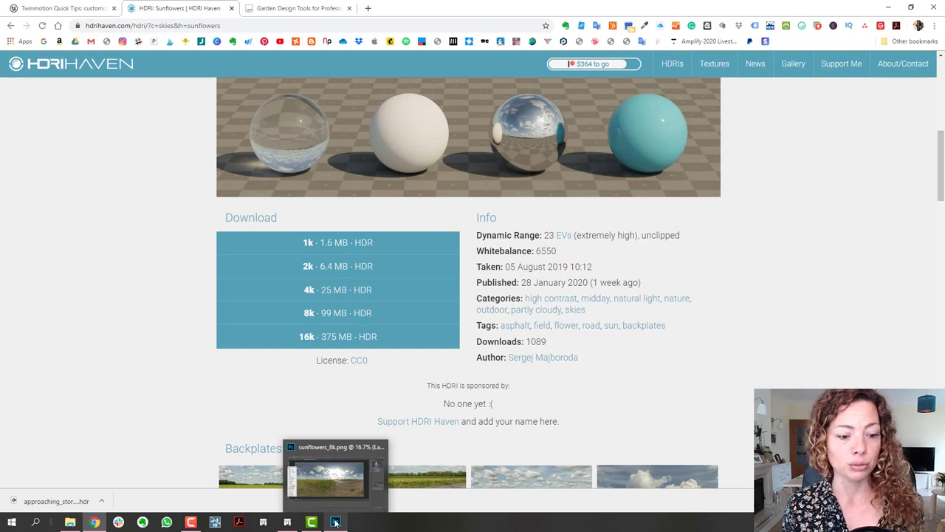
Switch to Photoshop and make the approaching_storm_8k panorama the active document.
{"action": "left_click", "coordinate": [335, 523]}
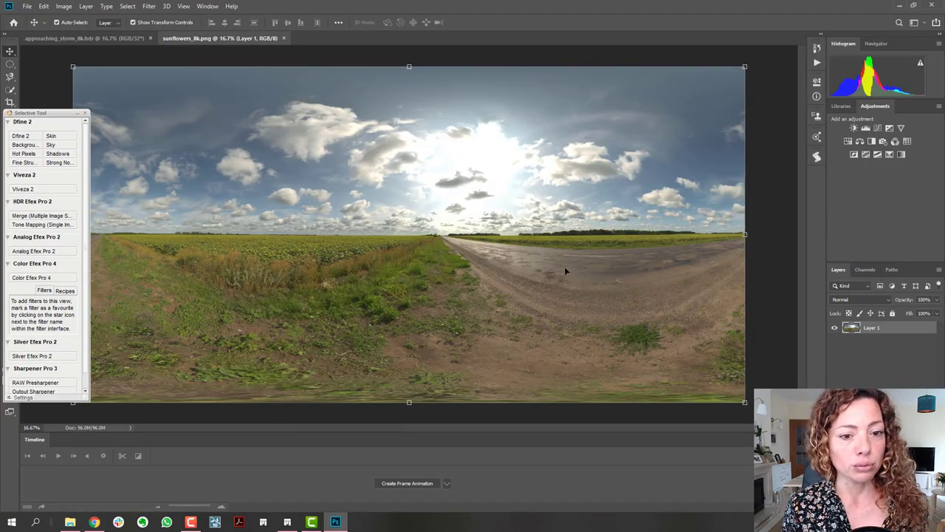
{"action": "mouse_move", "coordinate": [438, 220]}
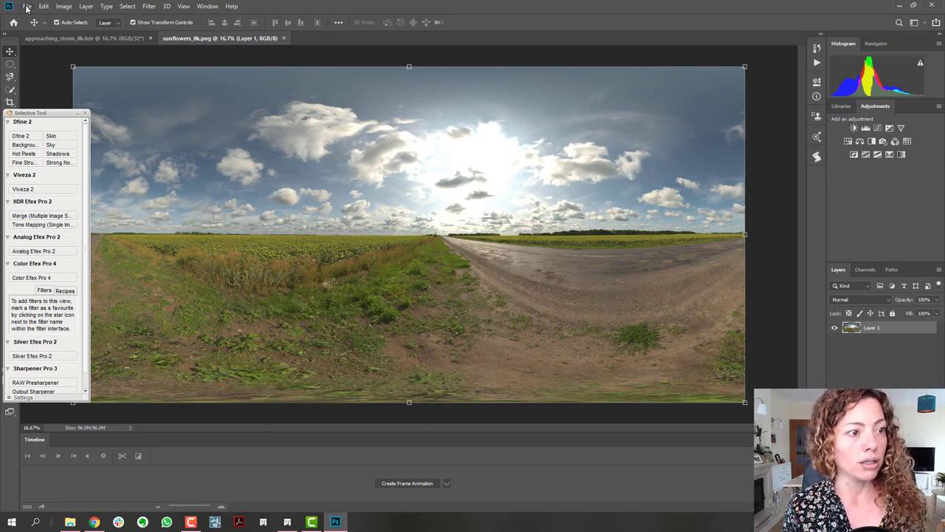
{"action": "left_click", "coordinate": [86, 39]}
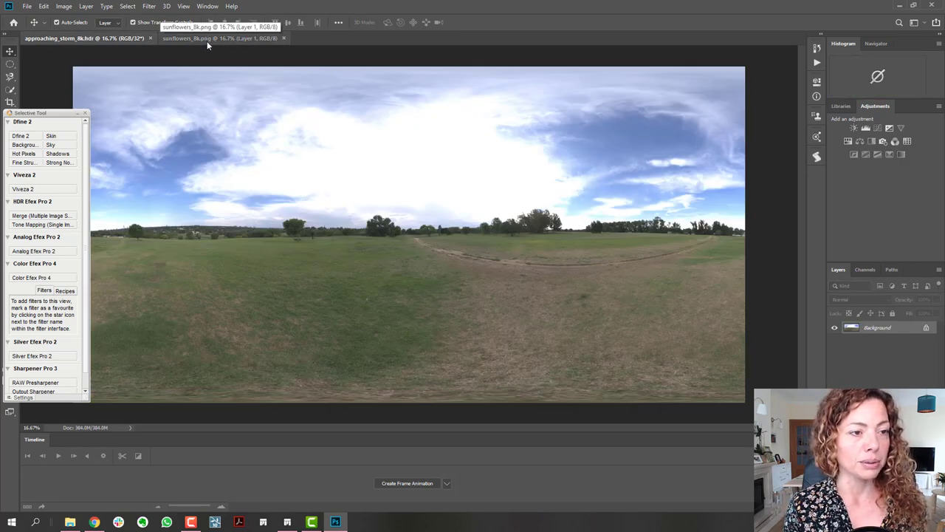
{"action": "left_click", "coordinate": [66, 39]}
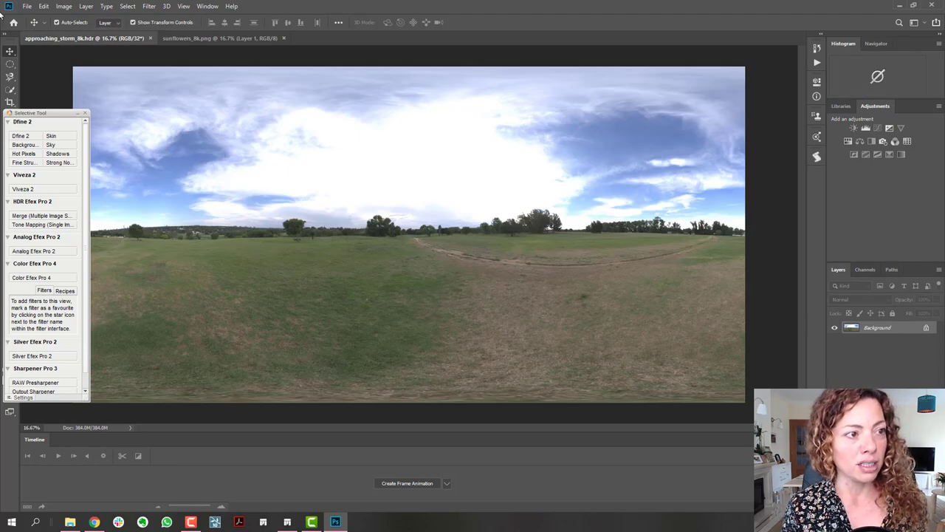
{"action": "left_click", "coordinate": [26, 6]}
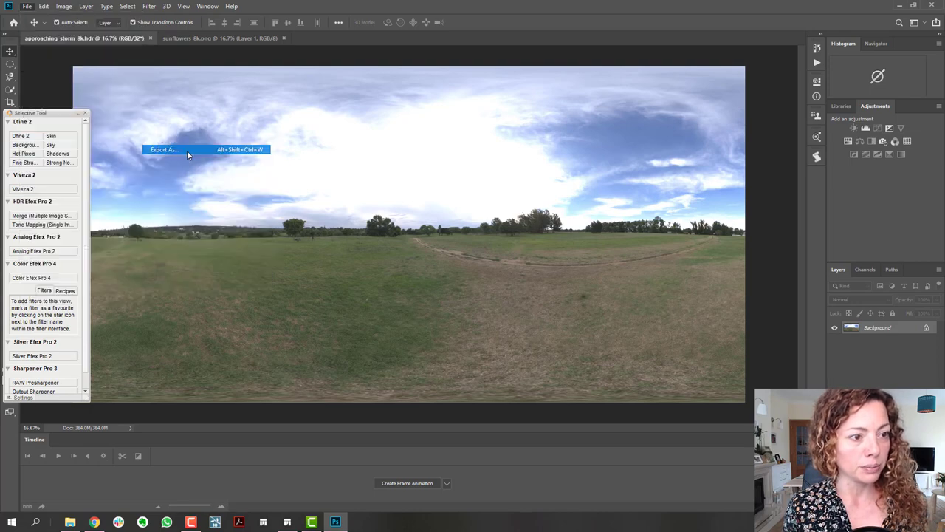
Cancel Export As for the storm panorama, then save the sunflowers panorama as a PNG on the Desktop.
{"action": "left_click", "coordinate": [164, 149]}
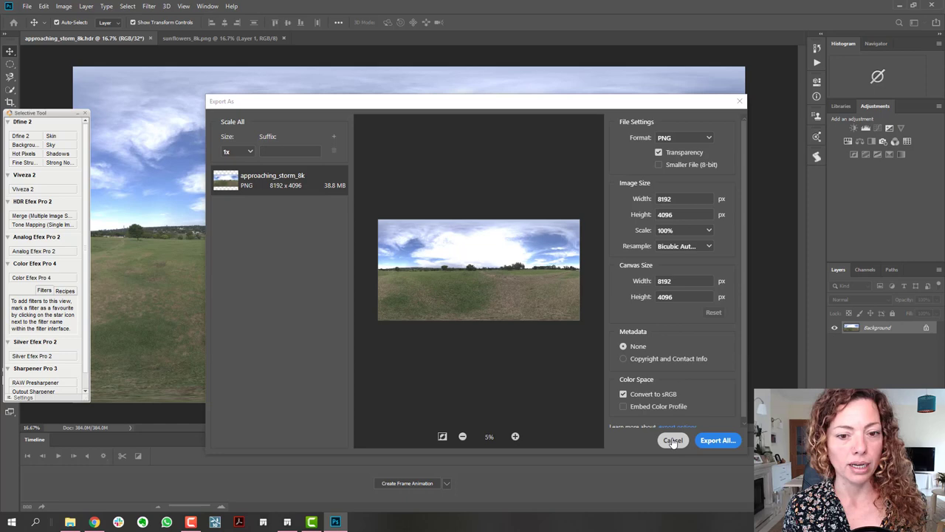
{"action": "left_click", "coordinate": [674, 440]}
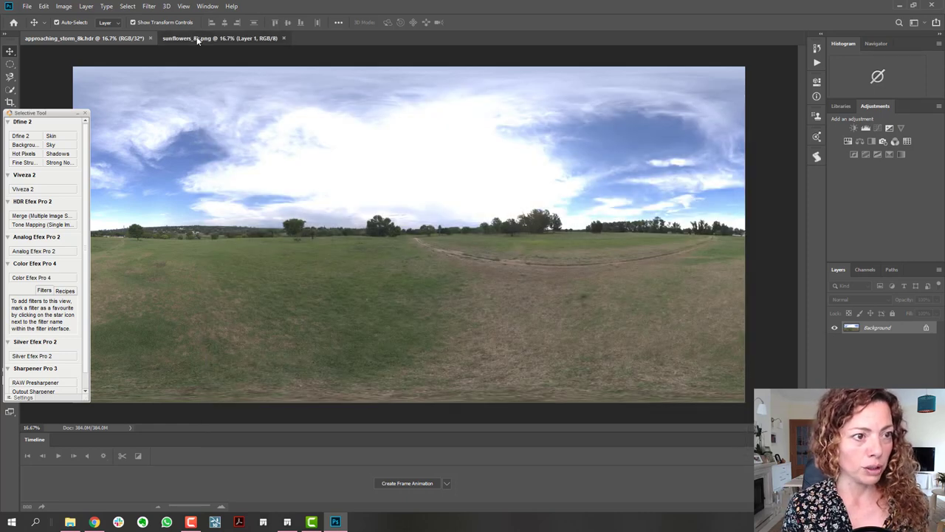
{"action": "left_click", "coordinate": [27, 6]}
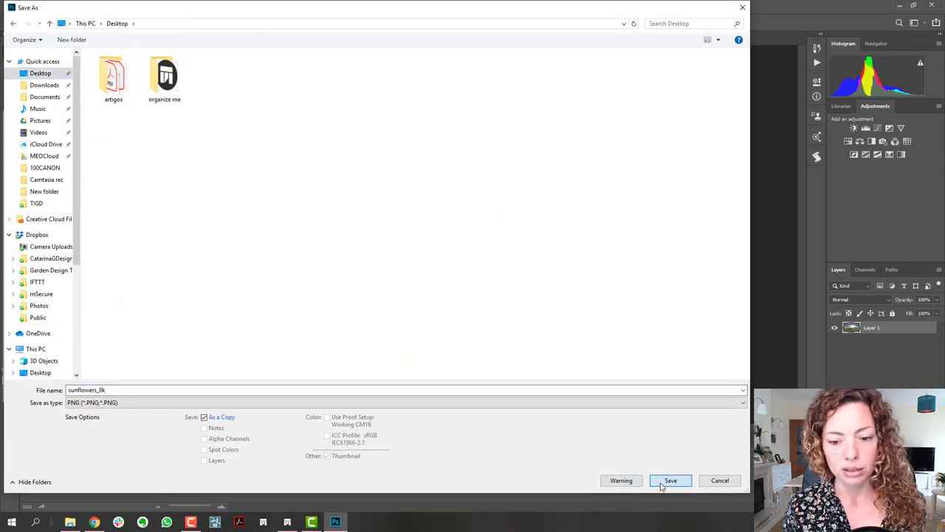
{"action": "left_click", "coordinate": [671, 480]}
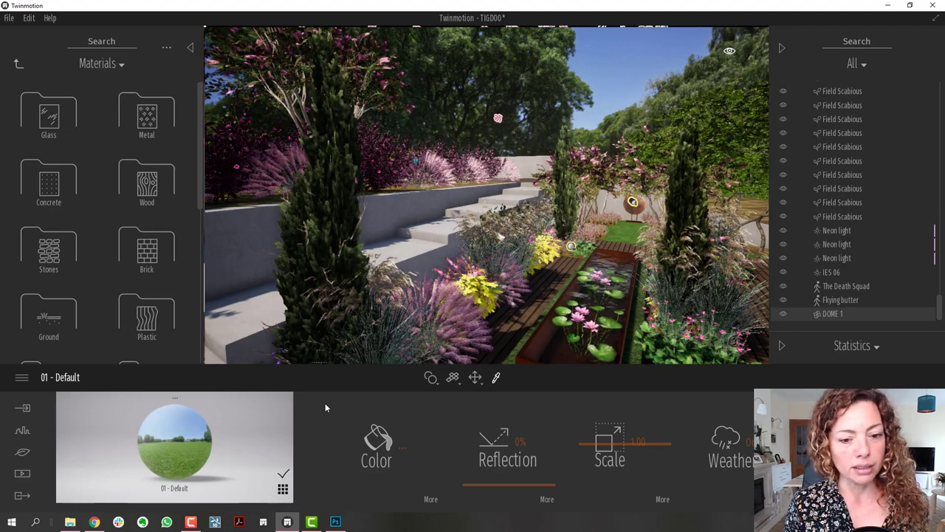
{"action": "mouse_move", "coordinate": [497, 378]}
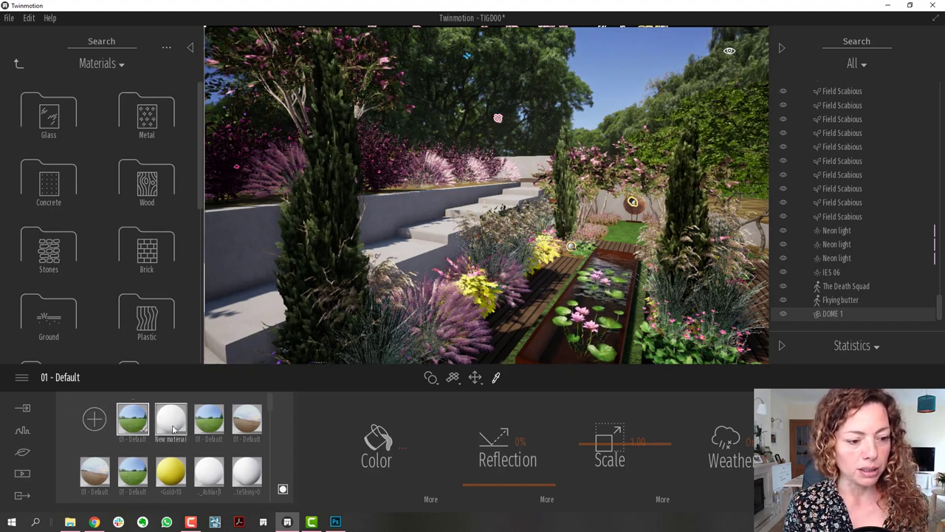
Pick the dome material, go to its Color settings and browse for a new texture file.
{"action": "left_click", "coordinate": [172, 420]}
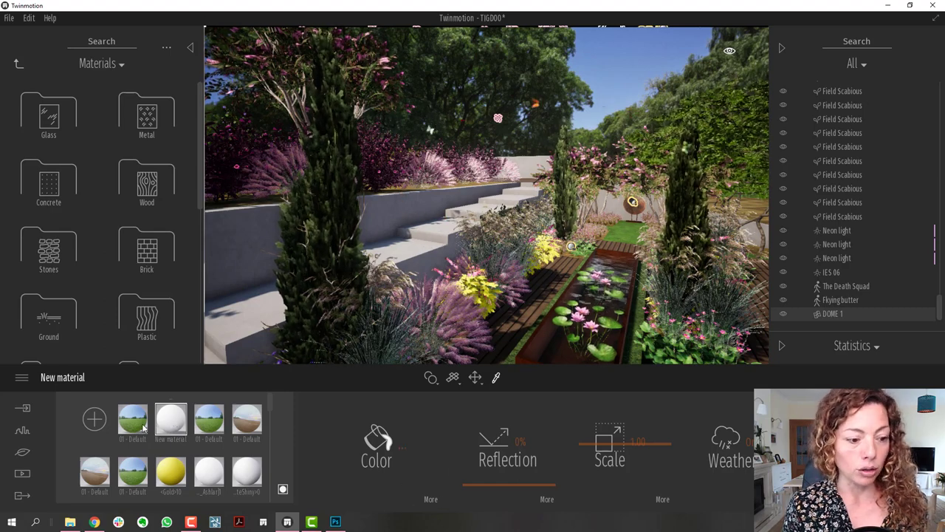
{"action": "left_click", "coordinate": [375, 444]}
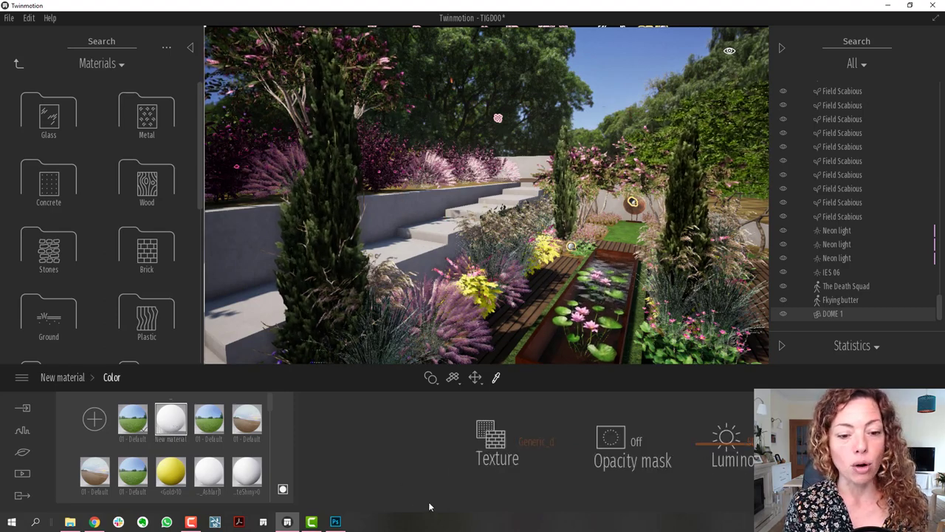
{"action": "mouse_move", "coordinate": [532, 442]}
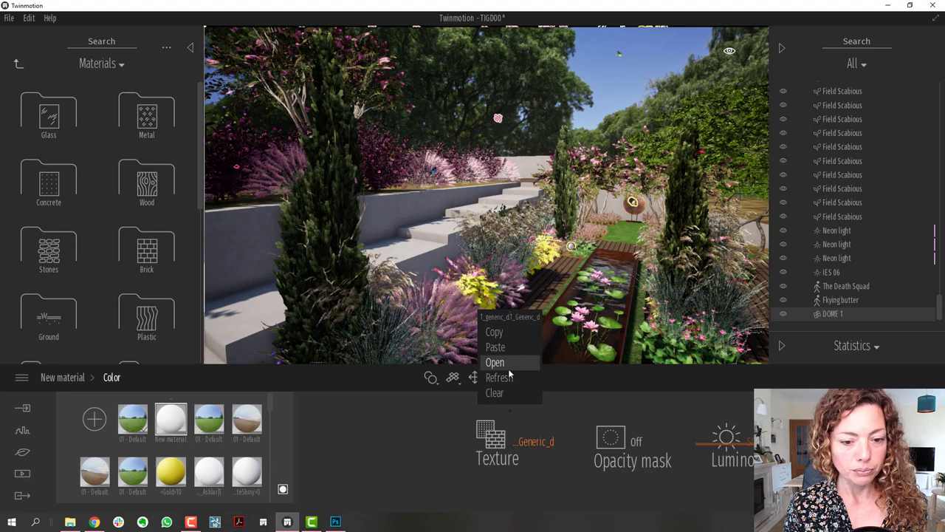
{"action": "left_click", "coordinate": [495, 362]}
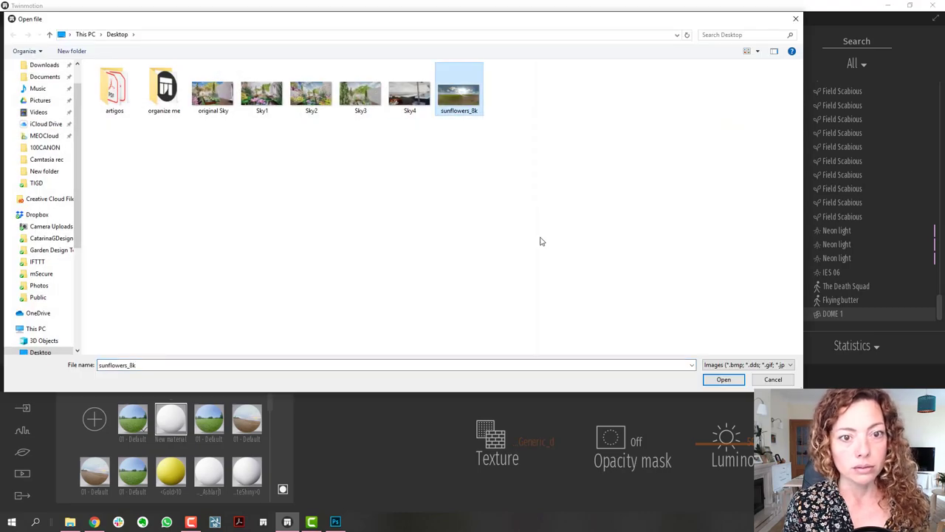
Load sunflowers_8k as the dome material's colour texture.
{"action": "left_click", "coordinate": [724, 378]}
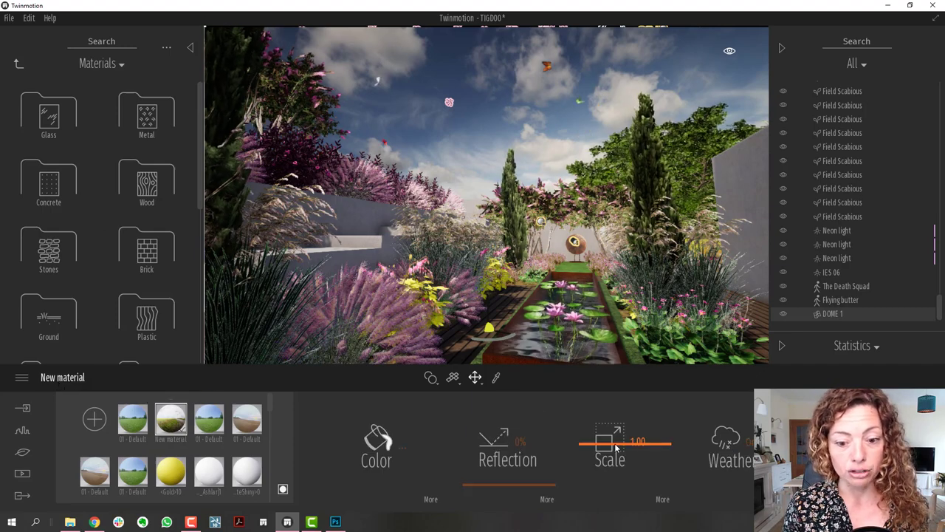
Enlarge the dome texture's scale, then bring it back to the cloudy sky view.
{"action": "left_click_drag", "start_coordinate": [618, 442], "coordinate": [626, 441]}
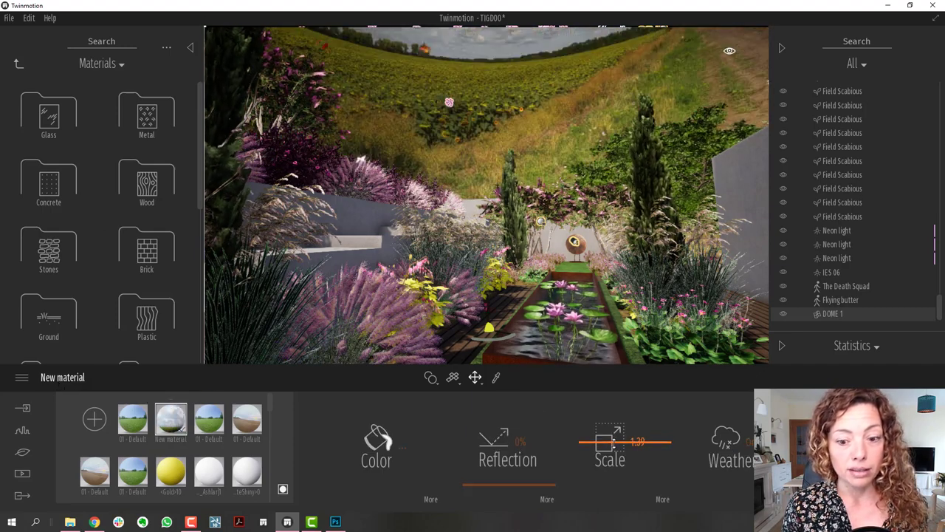
{"action": "left_click_drag", "start_coordinate": [635, 442], "coordinate": [613, 442]}
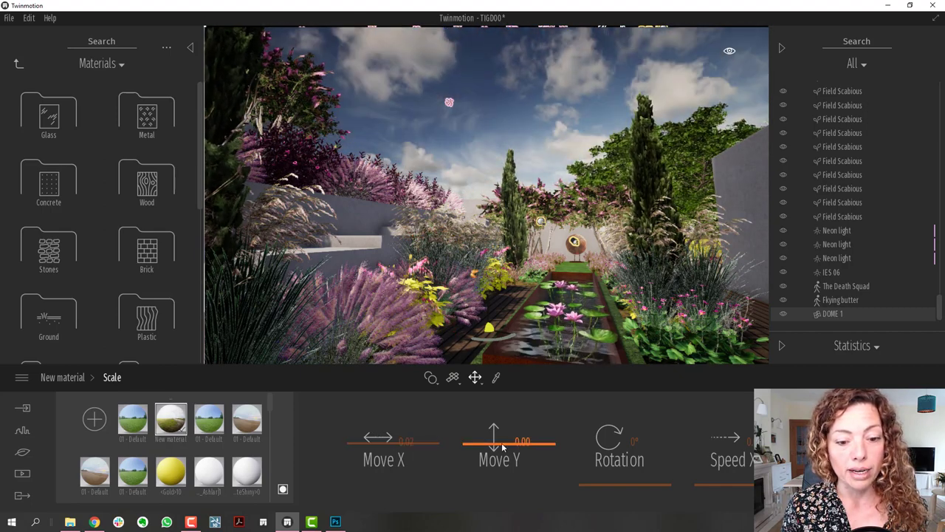
Shift the sky image on Move Y and try a 90° rotation before returning it to zero.
{"action": "left_click_drag", "start_coordinate": [494, 440], "coordinate": [502, 443]}
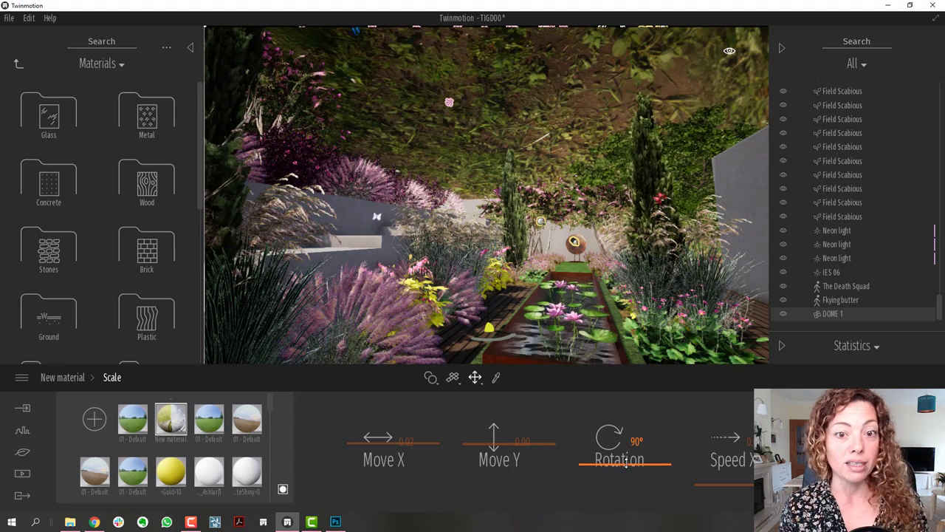
{"action": "left_click_drag", "start_coordinate": [598, 437], "coordinate": [650, 437]}
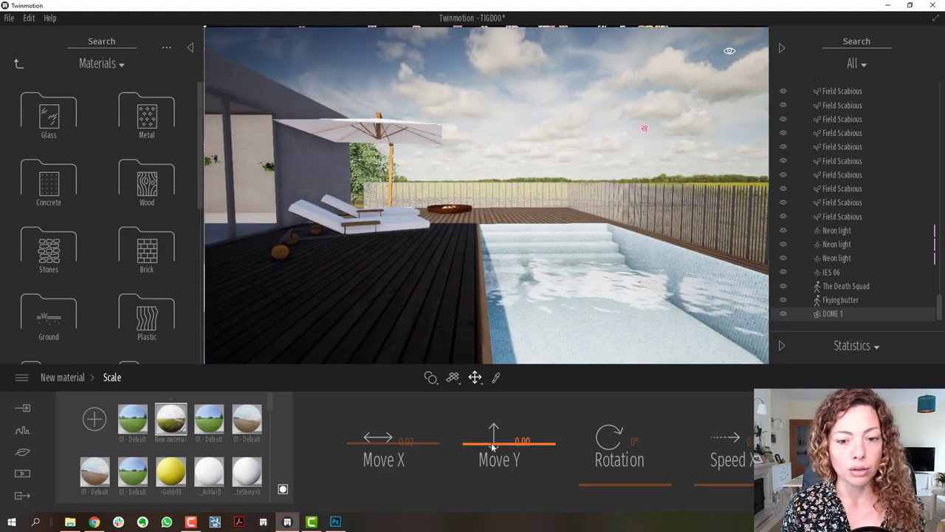
Offset the dome's sky image vertically with Move Y so the clouds sit above the horizon.
{"action": "left_click_drag", "start_coordinate": [494, 443], "coordinate": [494, 452]}
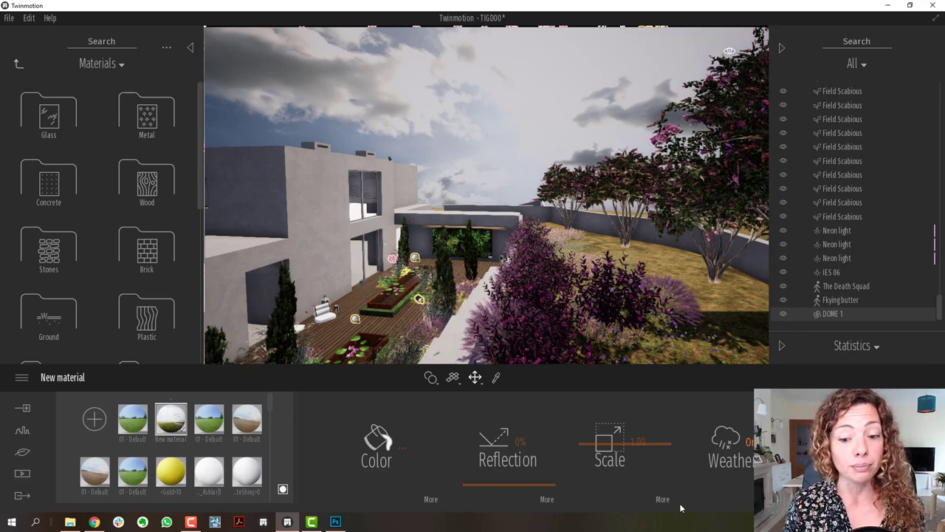
Reveal the dome material's further settings for metallicness, bump and glow via More.
{"action": "left_click", "coordinate": [509, 446]}
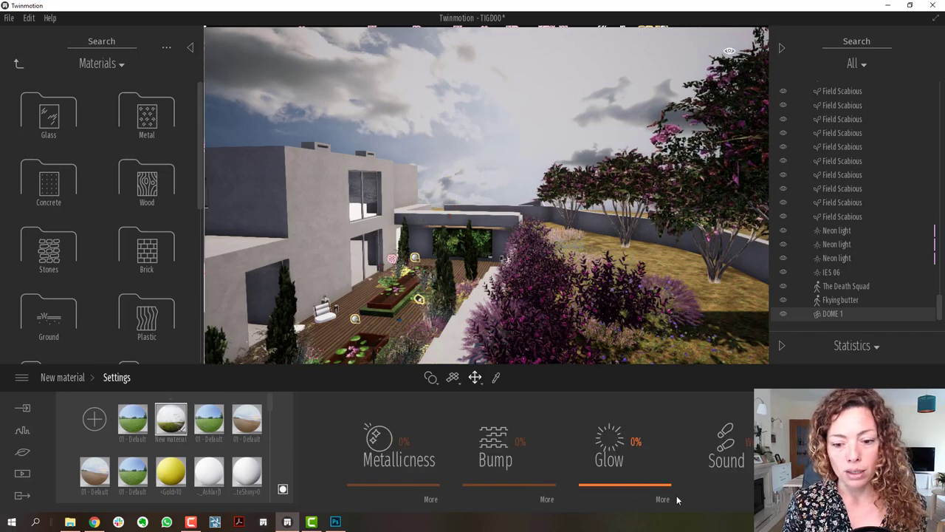
Expand the dome material's detailed glow options from the Settings panel.
{"action": "left_click", "coordinate": [662, 499]}
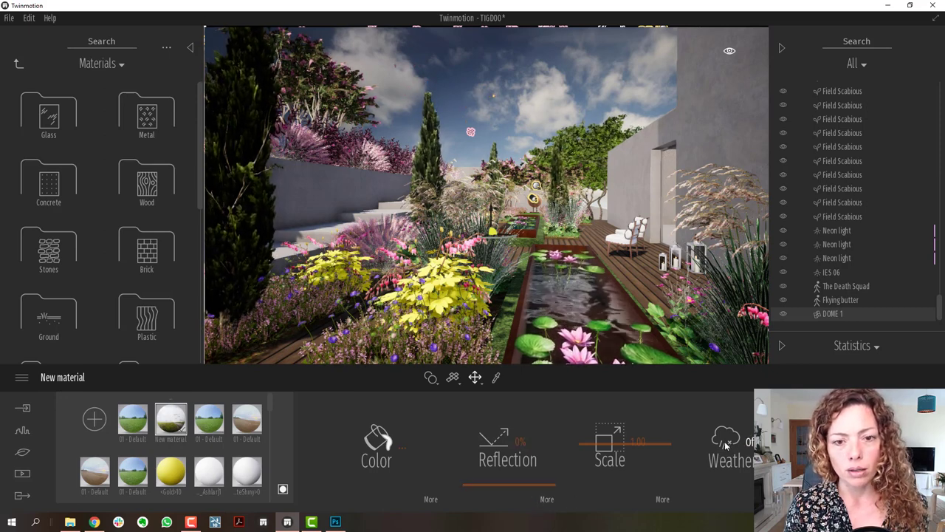
Minimize the Twinmotion window to reach the Windows desktop.
{"action": "left_click", "coordinate": [508, 443]}
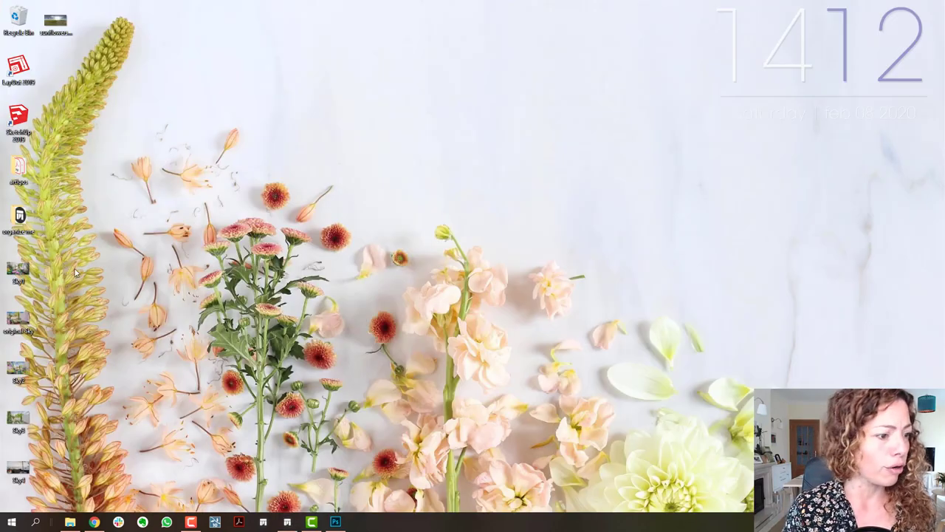
Show Sky1.jpg from the desktop in Photos and arrange it beside the original Sky render.
{"action": "double_click", "coordinate": [18, 269]}
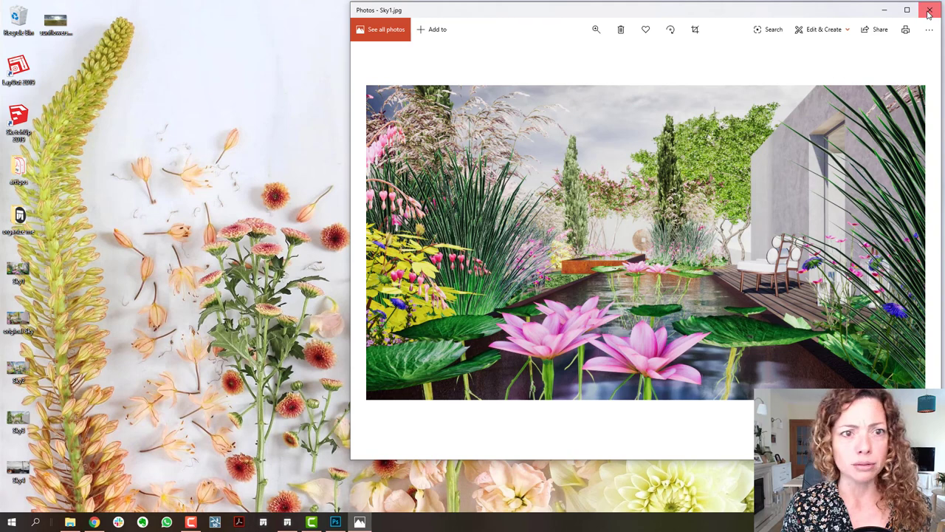
{"action": "left_click", "coordinate": [930, 10]}
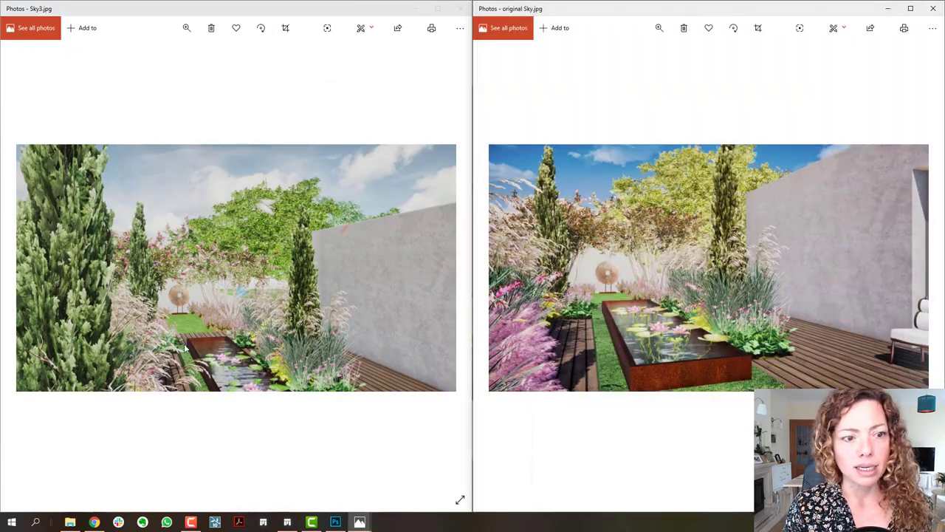
{"action": "mouse_move", "coordinate": [524, 176]}
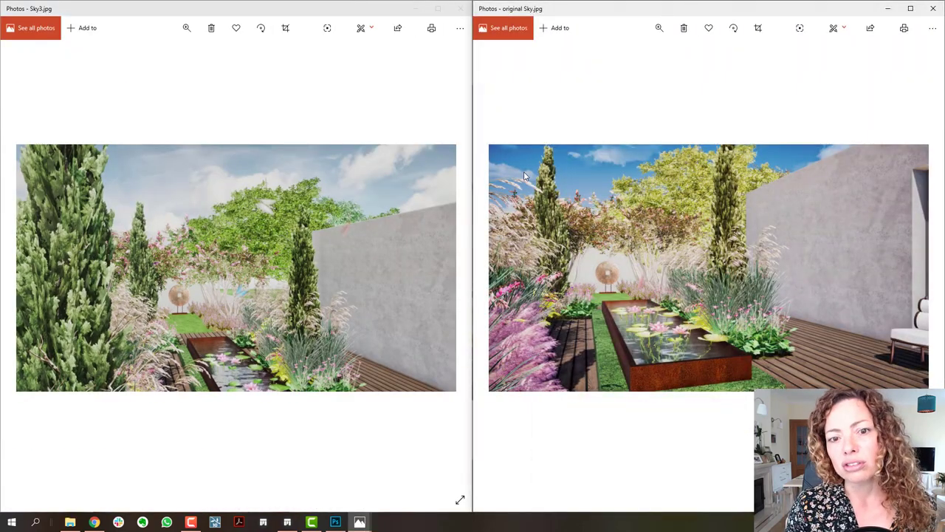
{"action": "mouse_move", "coordinate": [567, 192]}
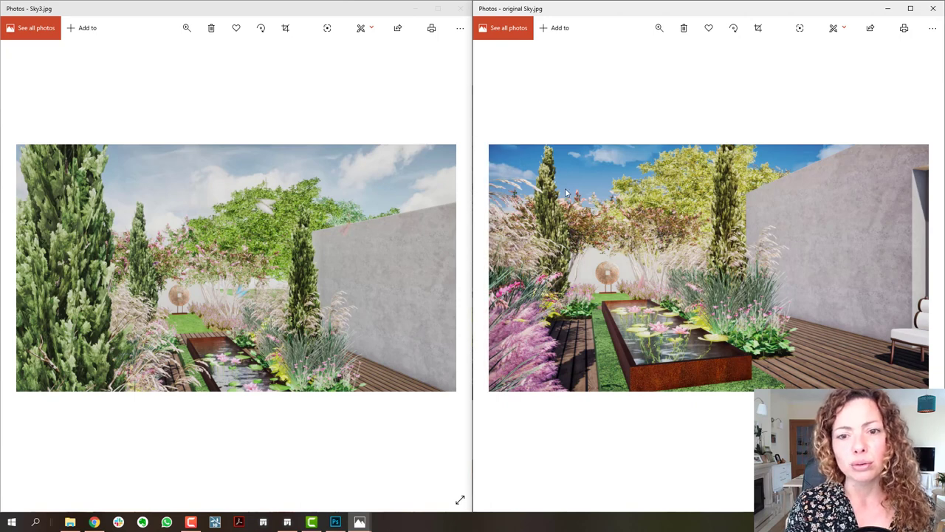
{"action": "mouse_move", "coordinate": [550, 361]}
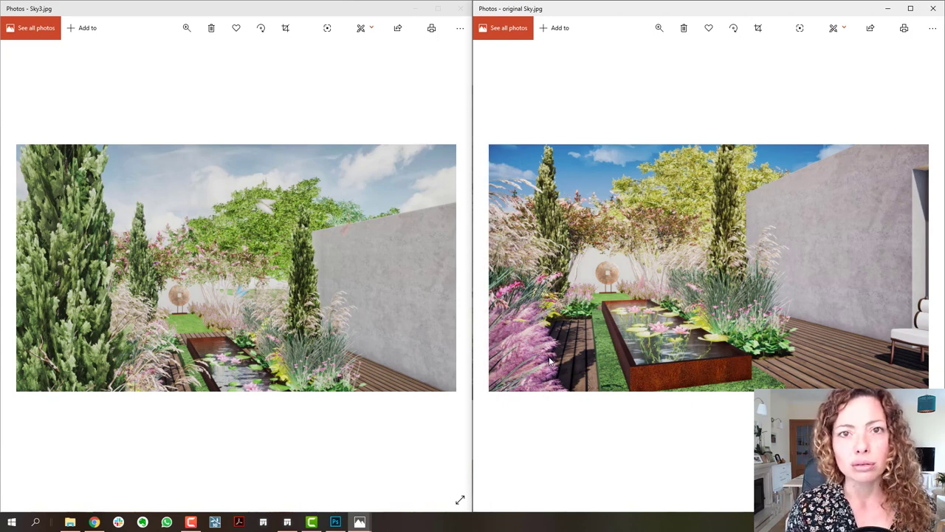
{"action": "mouse_move", "coordinate": [178, 229]}
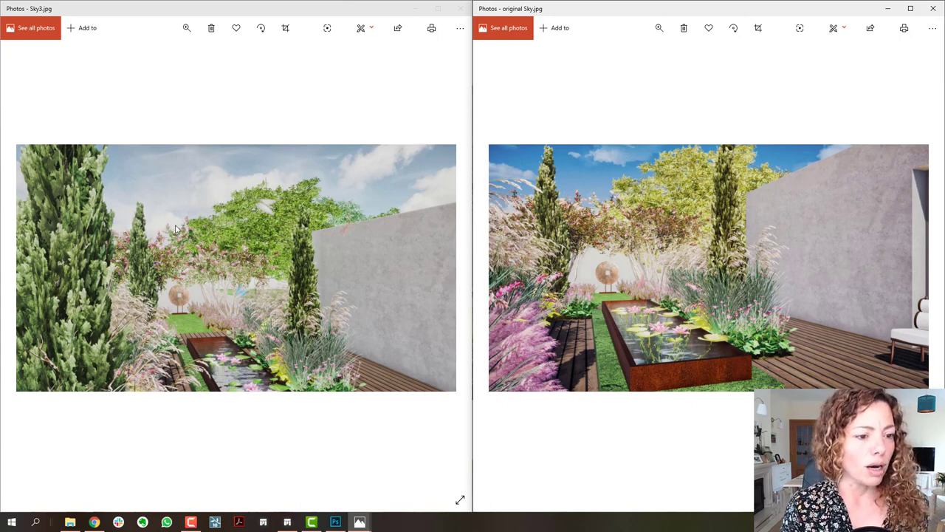
{"action": "mouse_move", "coordinate": [302, 364]}
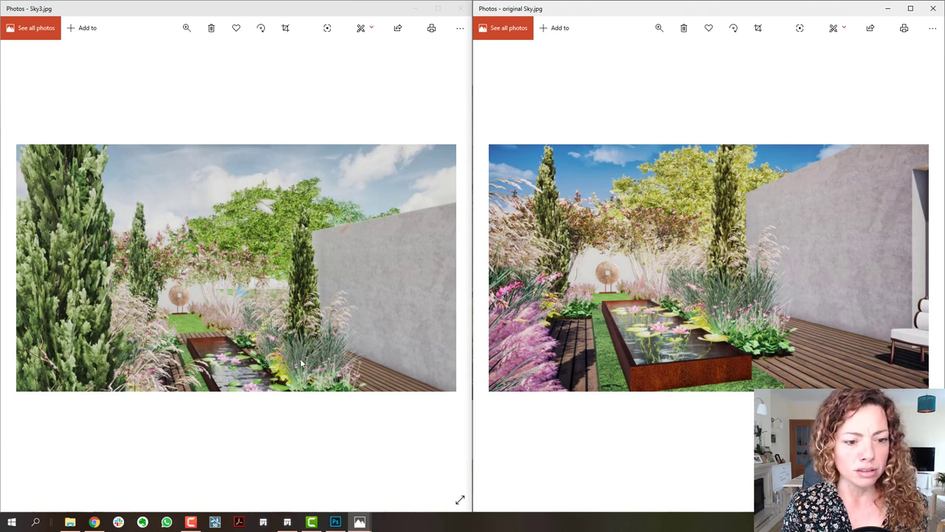
{"action": "mouse_move", "coordinate": [186, 279]}
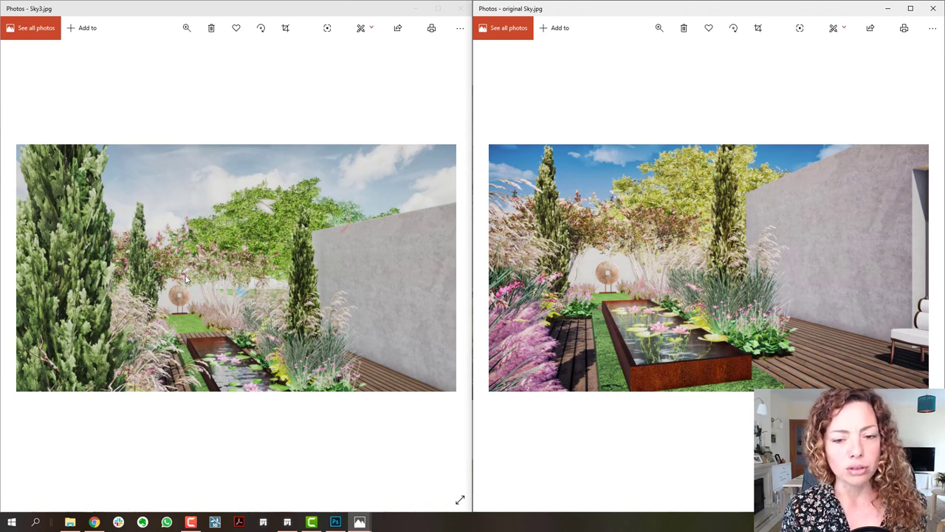
{"action": "mouse_move", "coordinate": [170, 303]}
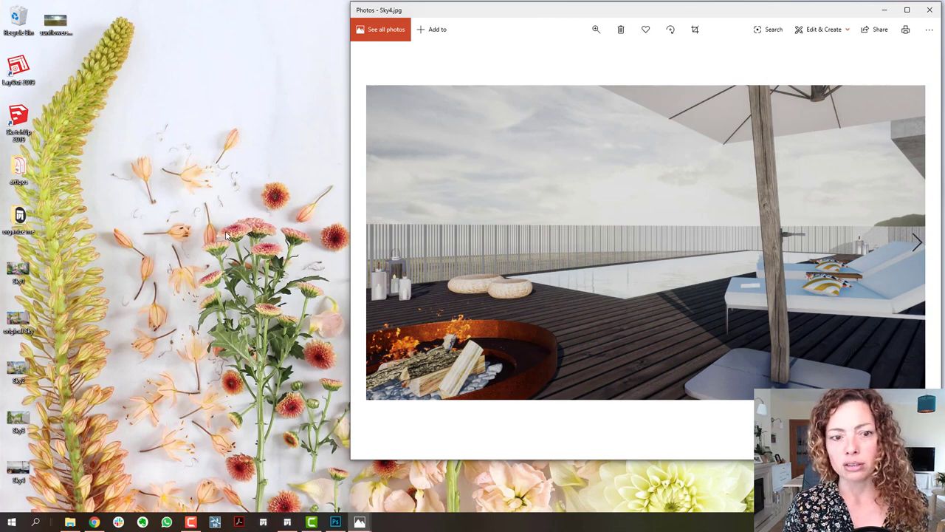
{"action": "mouse_move", "coordinate": [549, 19]}
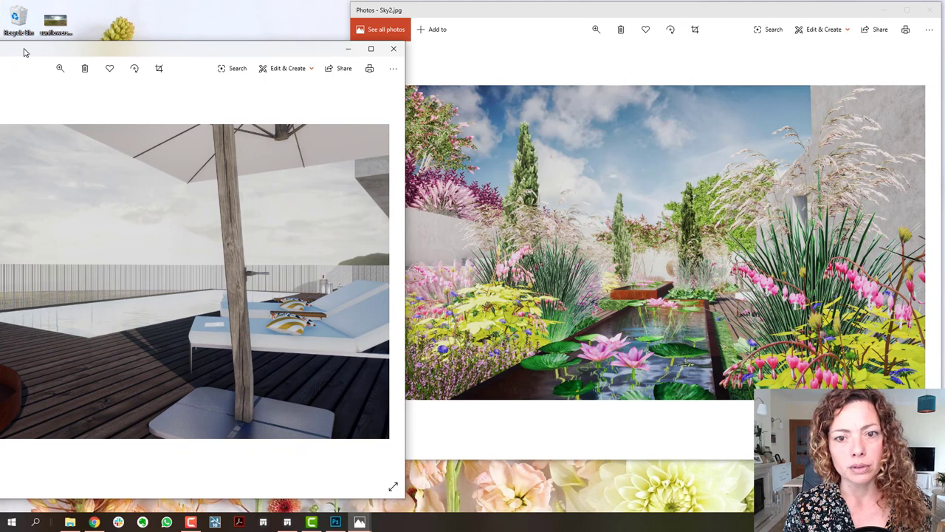
{"action": "mouse_move", "coordinate": [231, 199]}
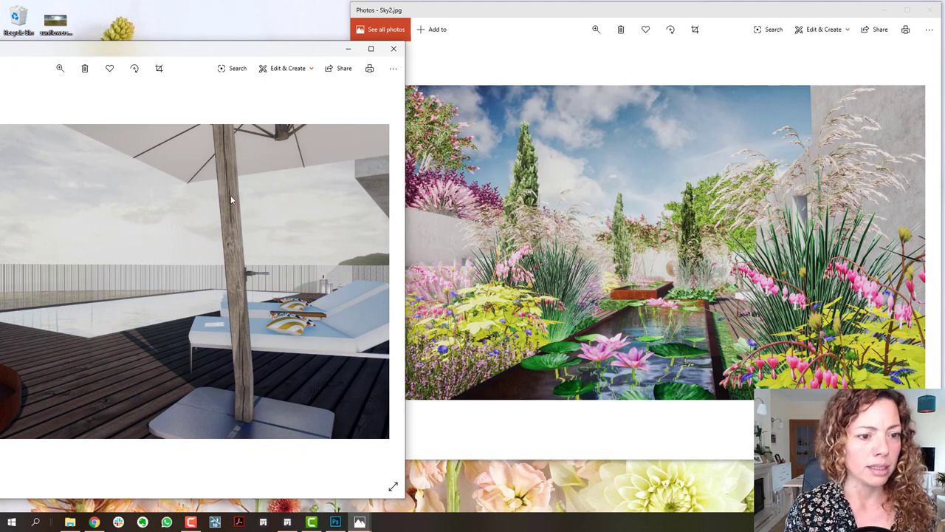
{"action": "mouse_move", "coordinate": [216, 51]}
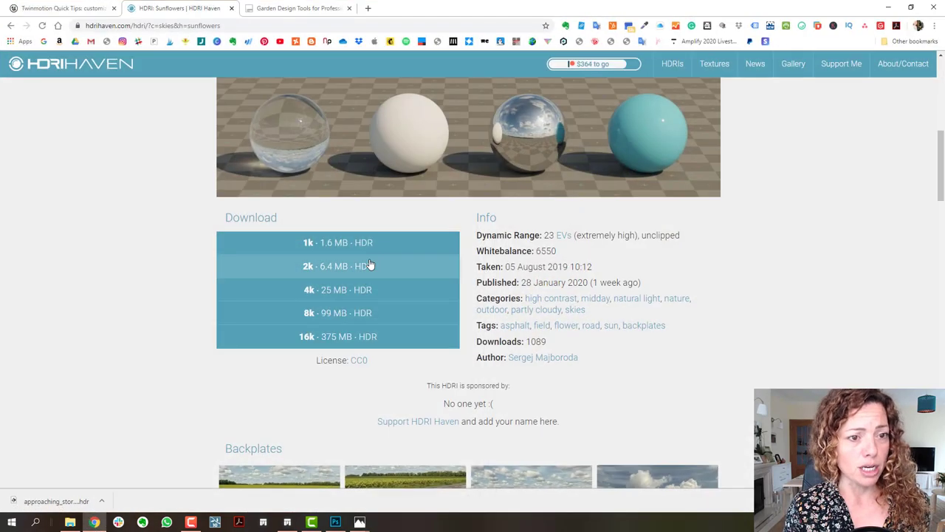
Switch to the Garden Design Tools site and scroll to the Twinmotion Intro for Garden Designers courses.
{"action": "left_click", "coordinate": [296, 9]}
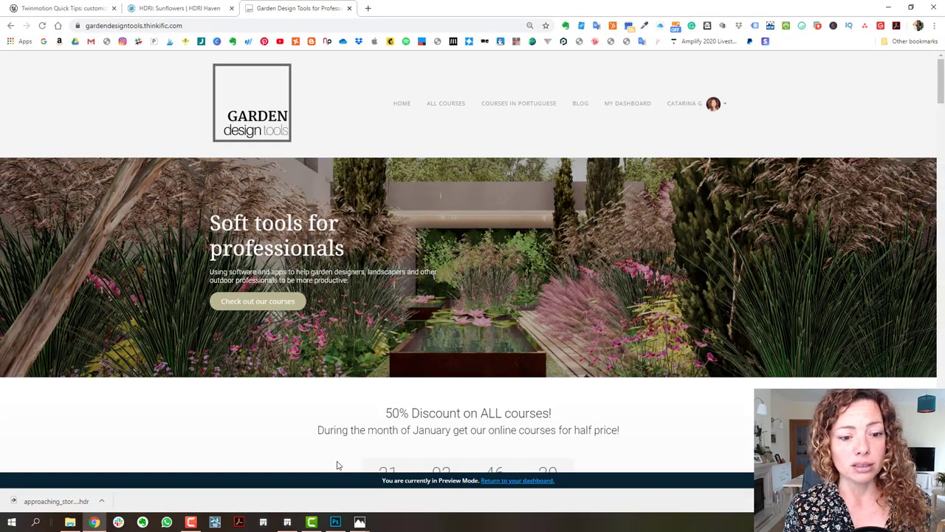
{"action": "scroll", "scroll_direction": "down", "scroll_amount": 3}
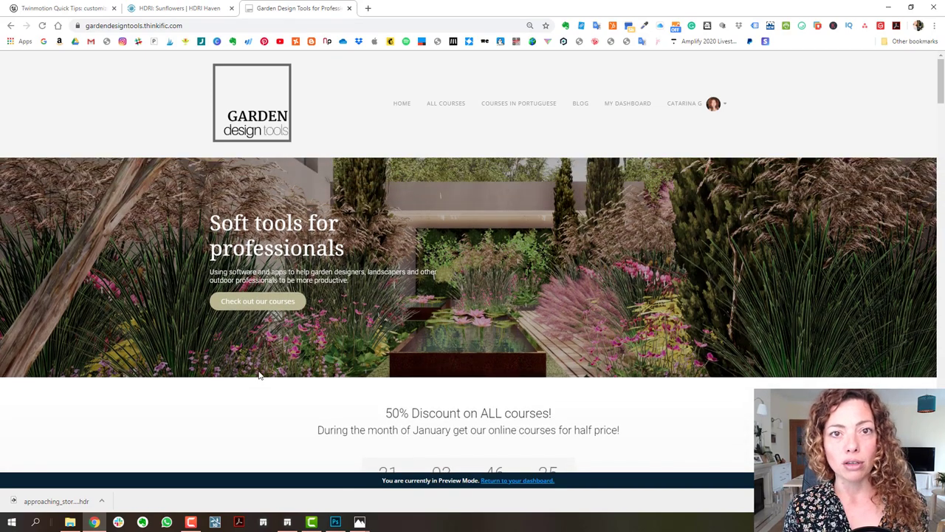
{"action": "scroll", "scroll_direction": "down", "scroll_amount": 3}
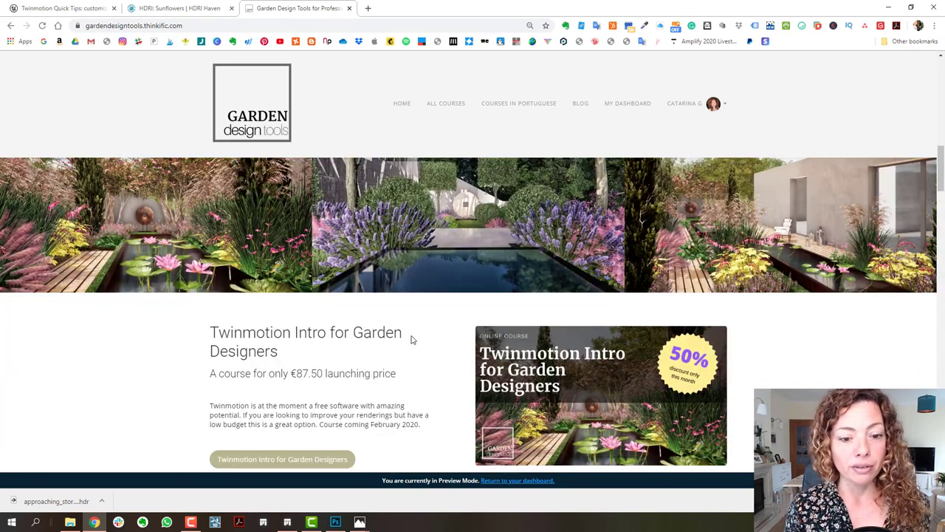
{"action": "scroll", "scroll_direction": "down", "scroll_amount": 3}
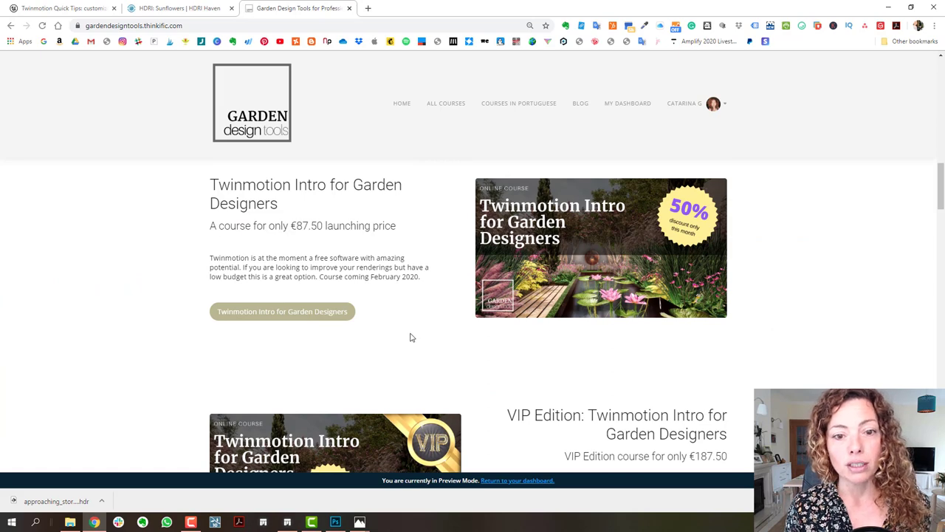